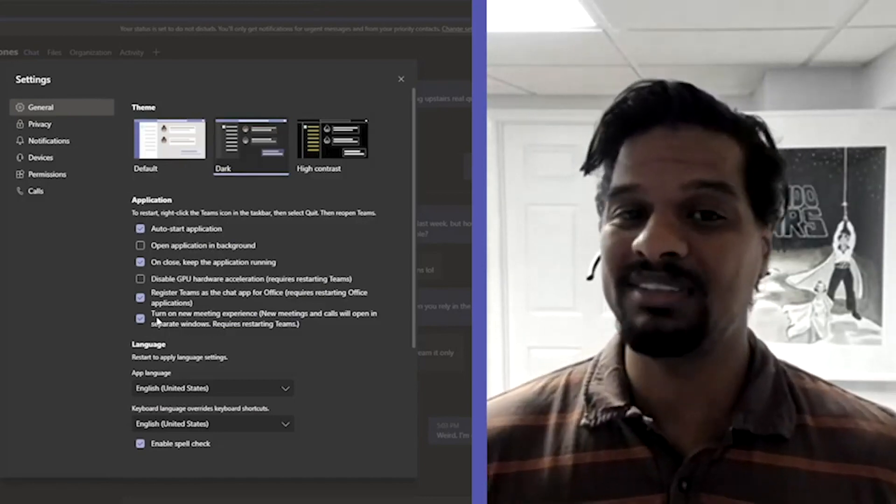
- Close the Settings dialog to return to the chat conversation
{"action": "left_click", "coordinate": [400, 79]}
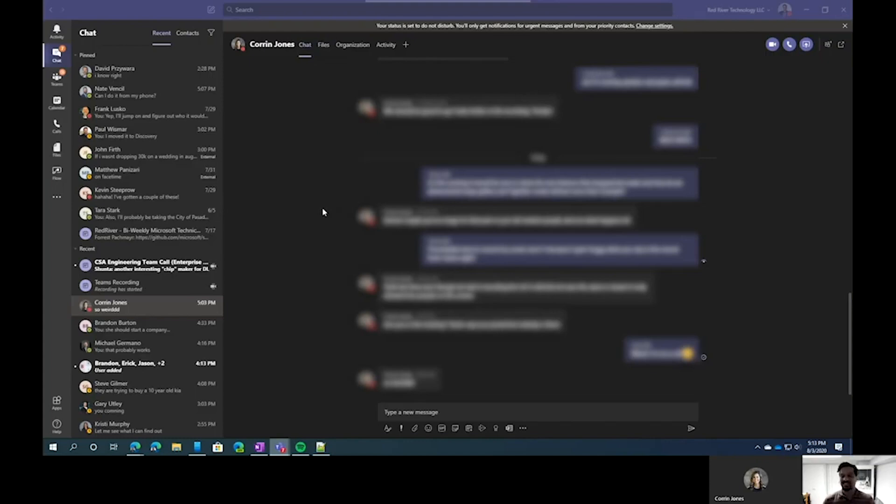
- Reach the General settings page from the profile menu
{"action": "left_click", "coordinate": [785, 10]}
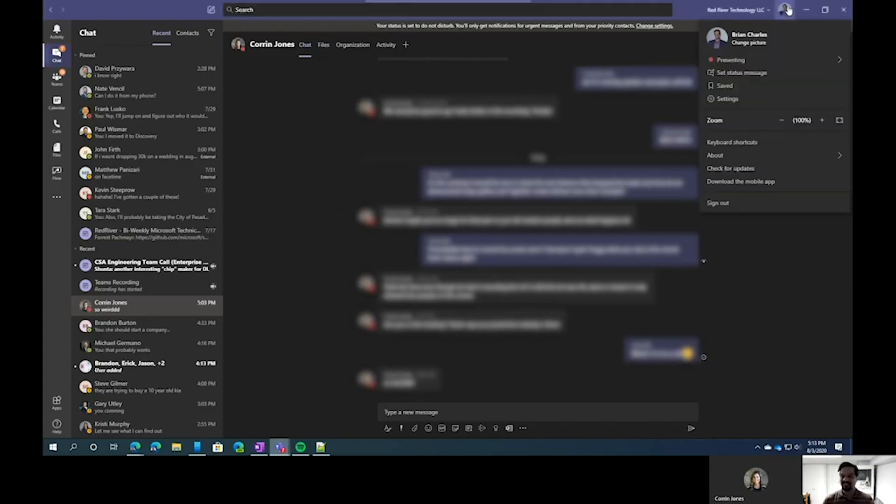
{"action": "left_click", "coordinate": [727, 98]}
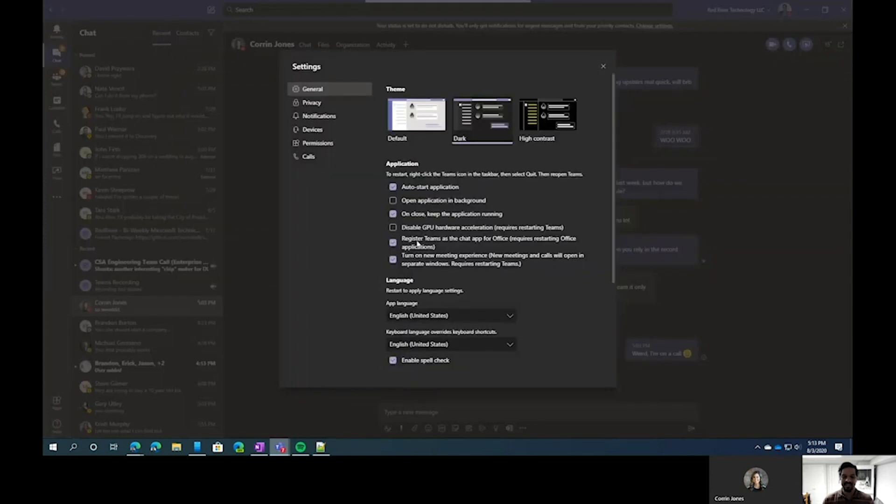
{"action": "mouse_move", "coordinate": [480, 264]}
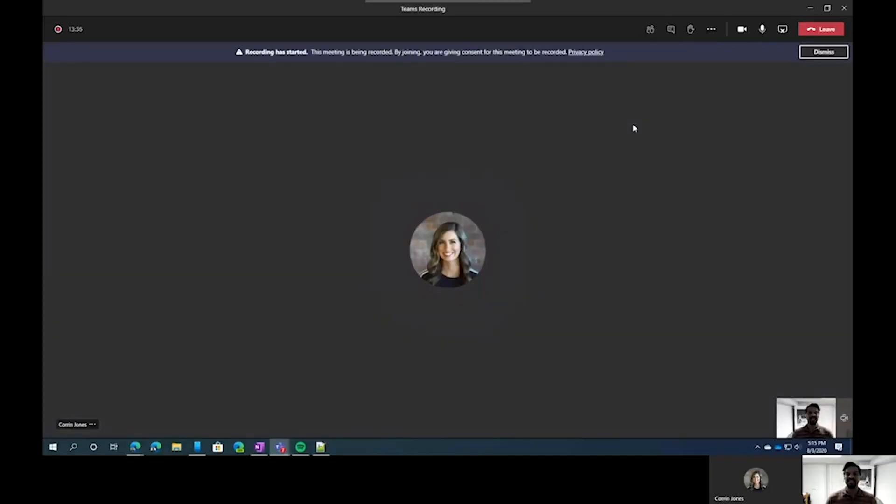
- Switch the call to gallery view, then large gallery, from More actions
{"action": "left_click", "coordinate": [711, 29]}
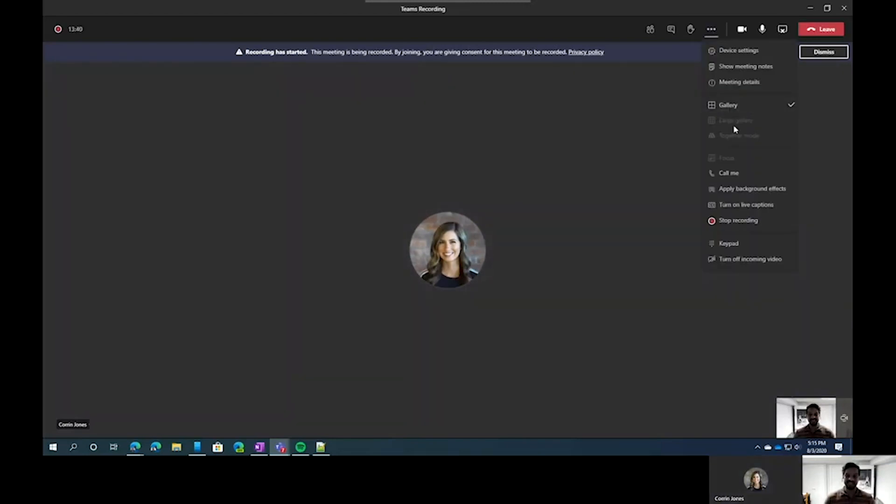
{"action": "mouse_move", "coordinate": [739, 135]}
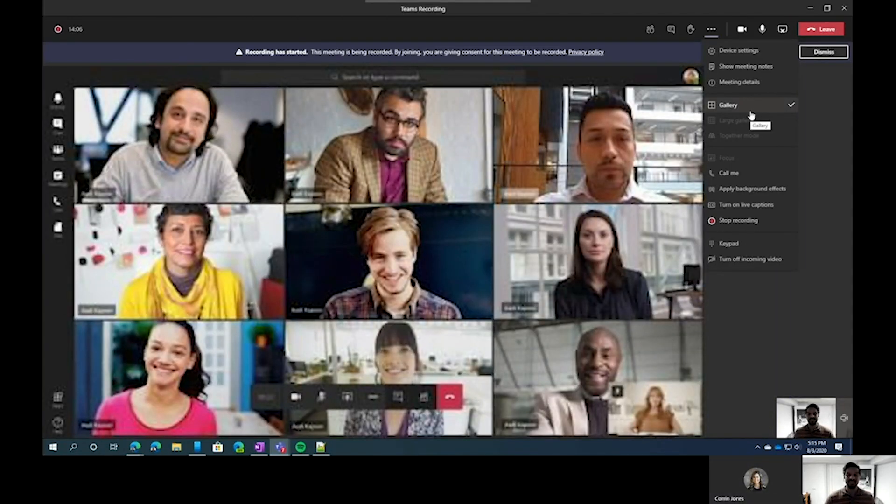
{"action": "left_click", "coordinate": [735, 120]}
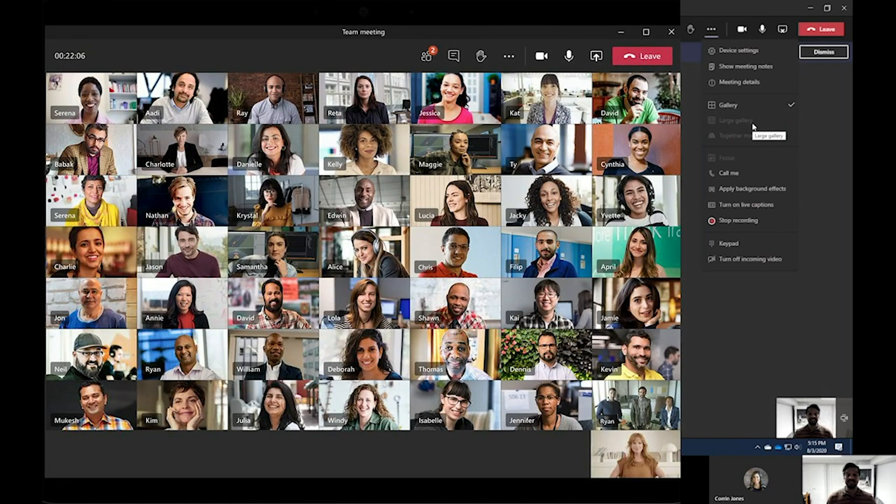
{"action": "left_click", "coordinate": [735, 136]}
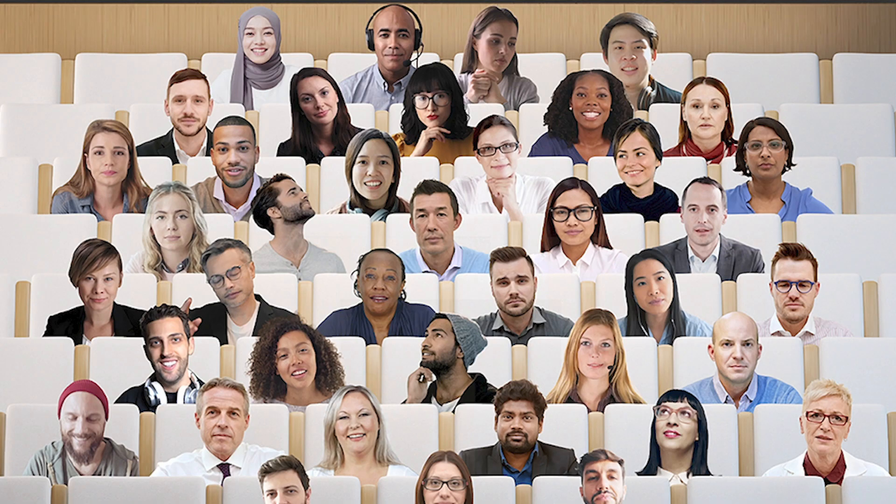